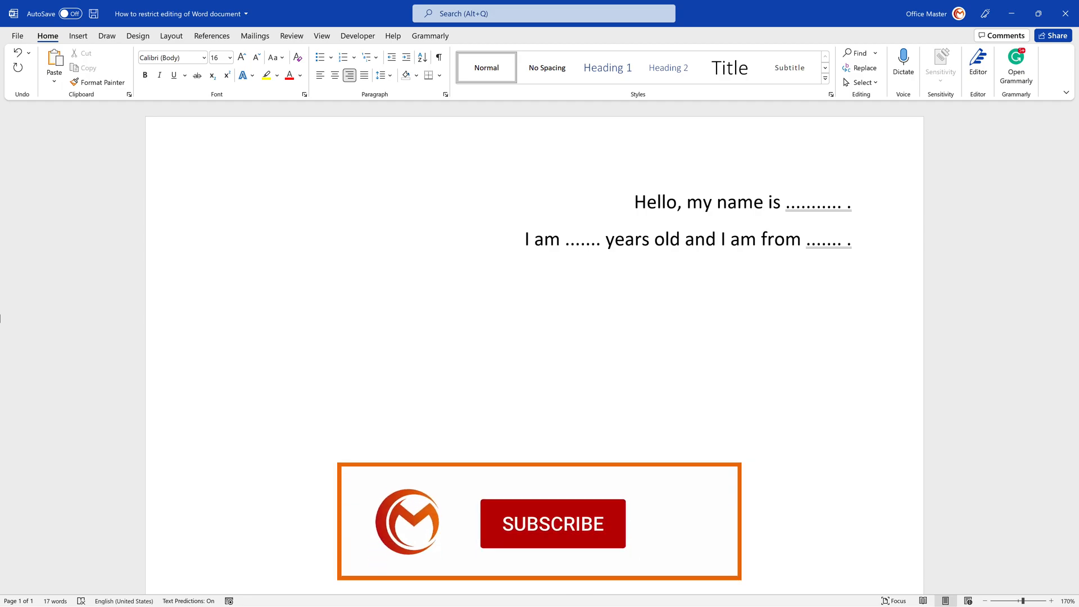
# - Bring up the Restrict Editing pane from the Review ribbon for the fill-in form
pyautogui.click(553, 524)
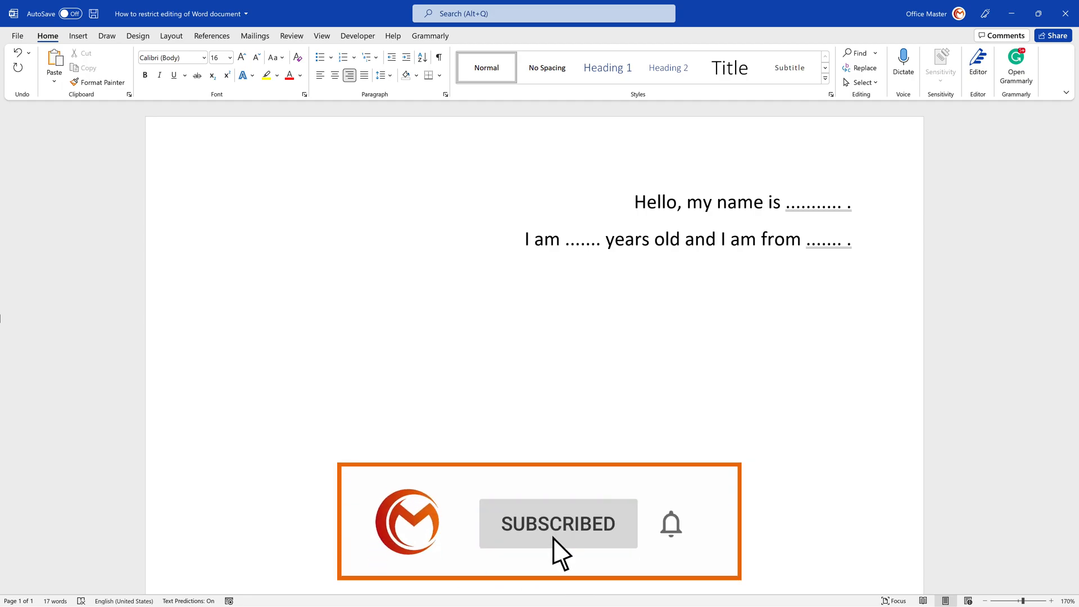
pyautogui.moveTo(671, 530)
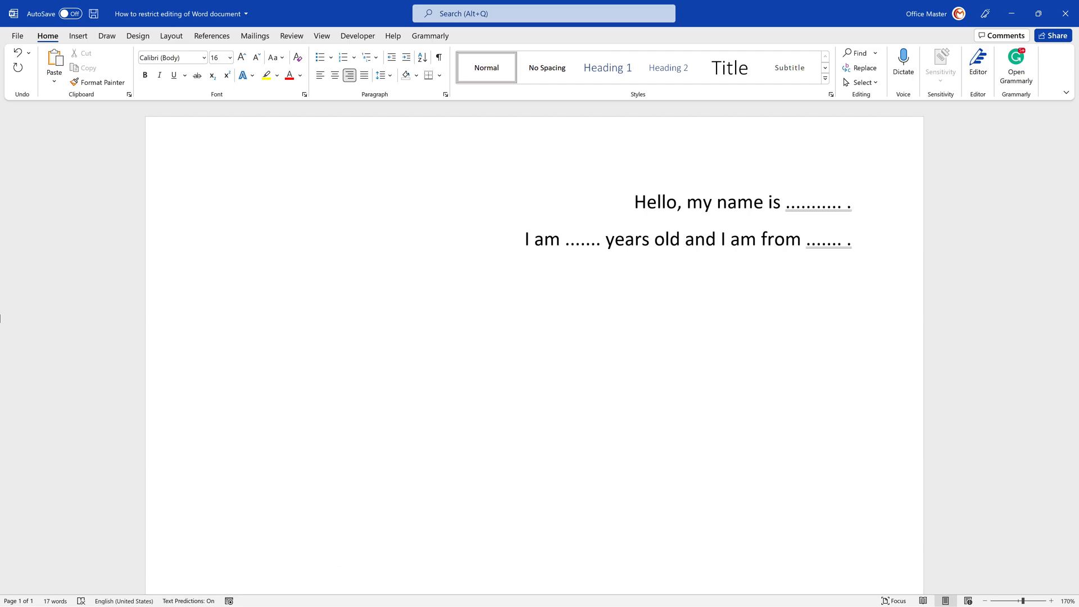
pyautogui.click(850, 202)
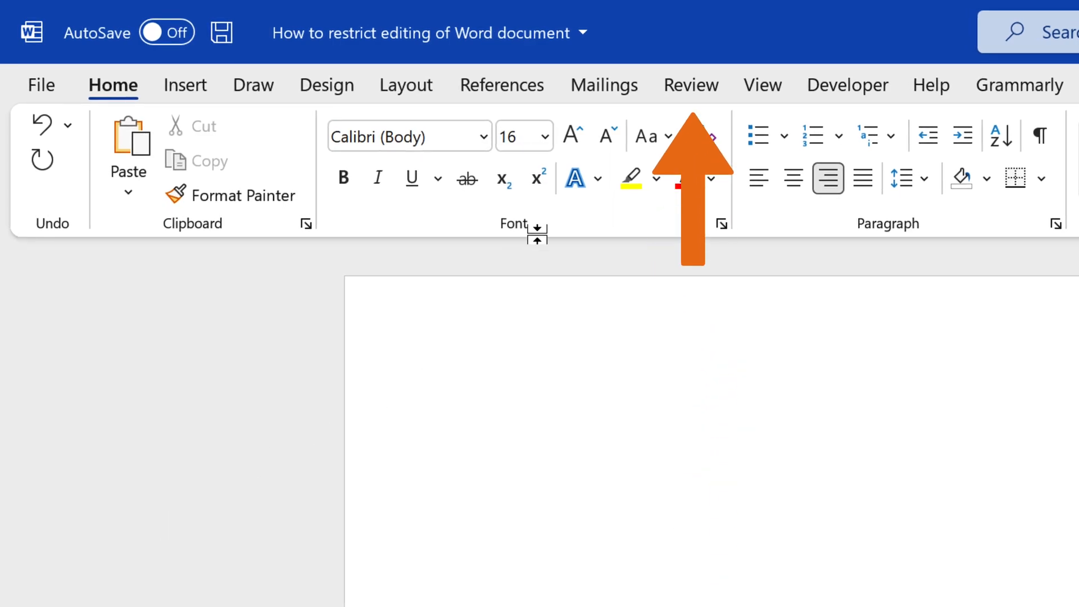
pyautogui.click(692, 85)
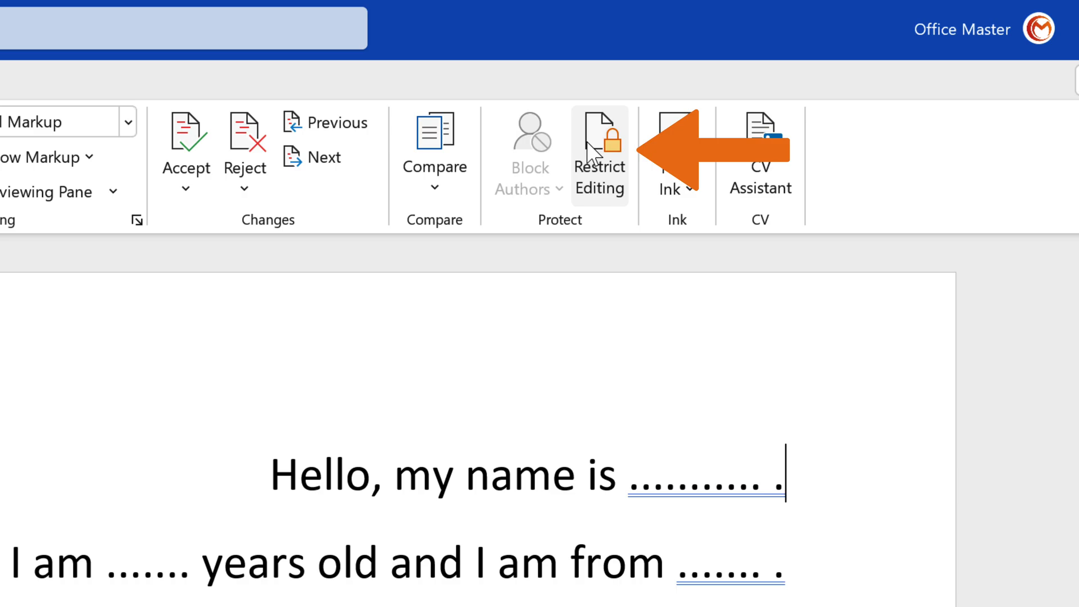
pyautogui.click(600, 151)
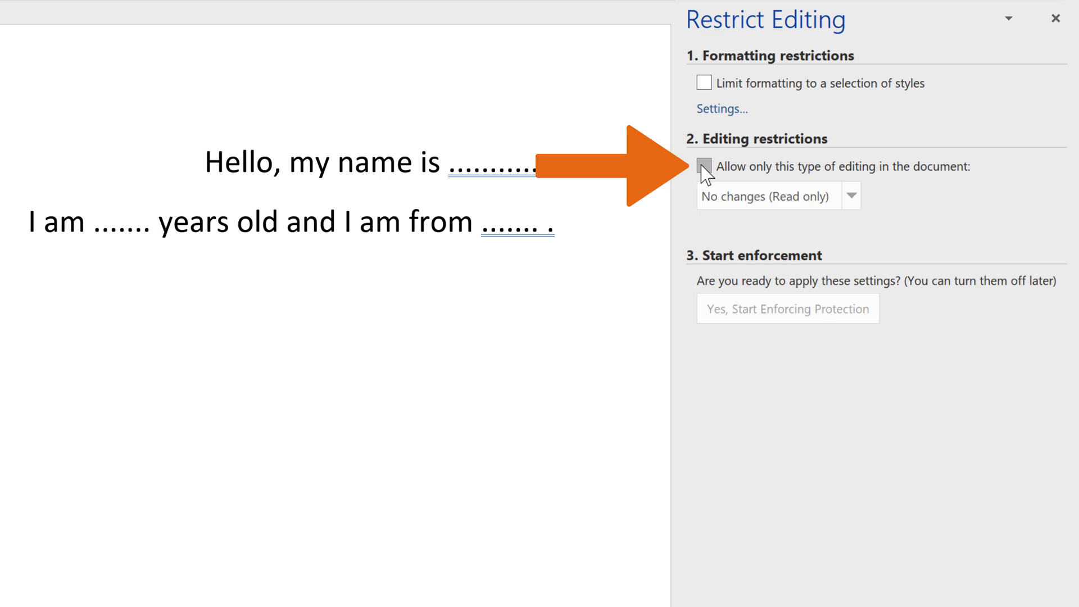
# - Allow only 'No changes (Read only)' editing in the document
pyautogui.click(705, 167)
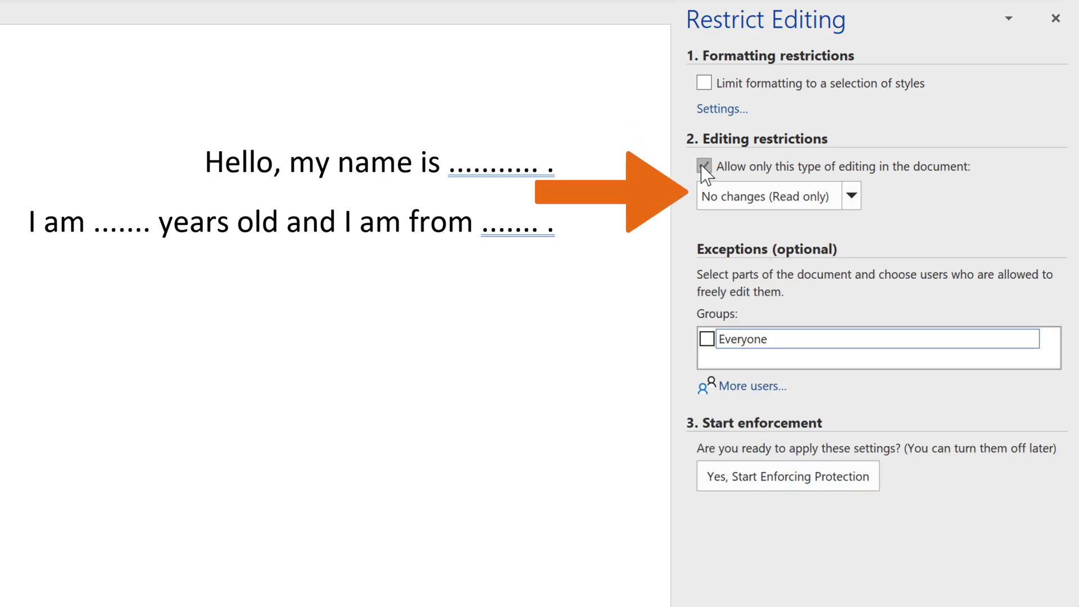
pyautogui.click(851, 196)
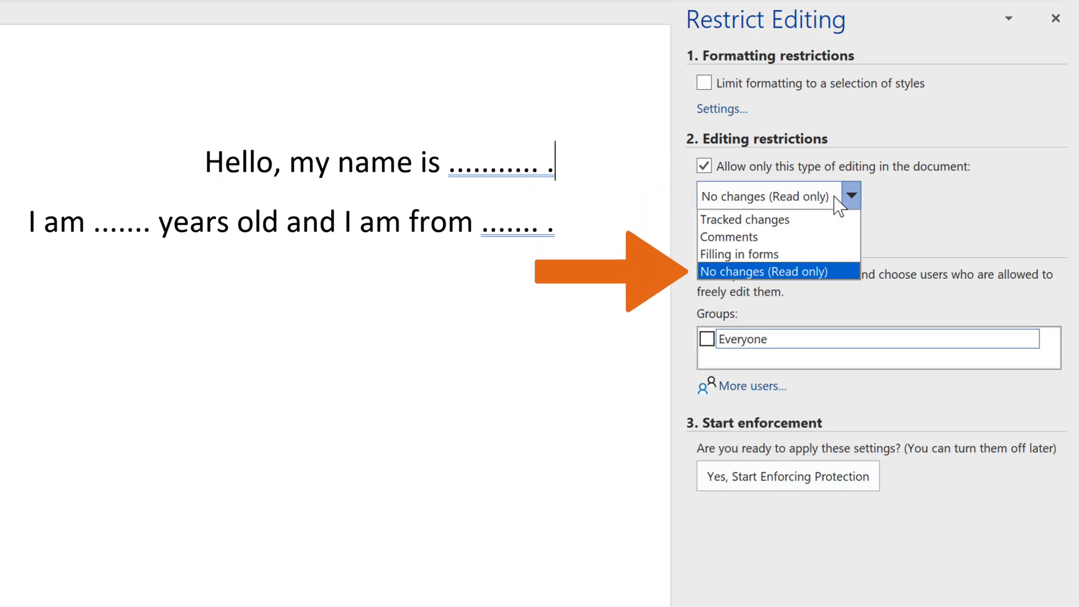
pyautogui.click(764, 272)
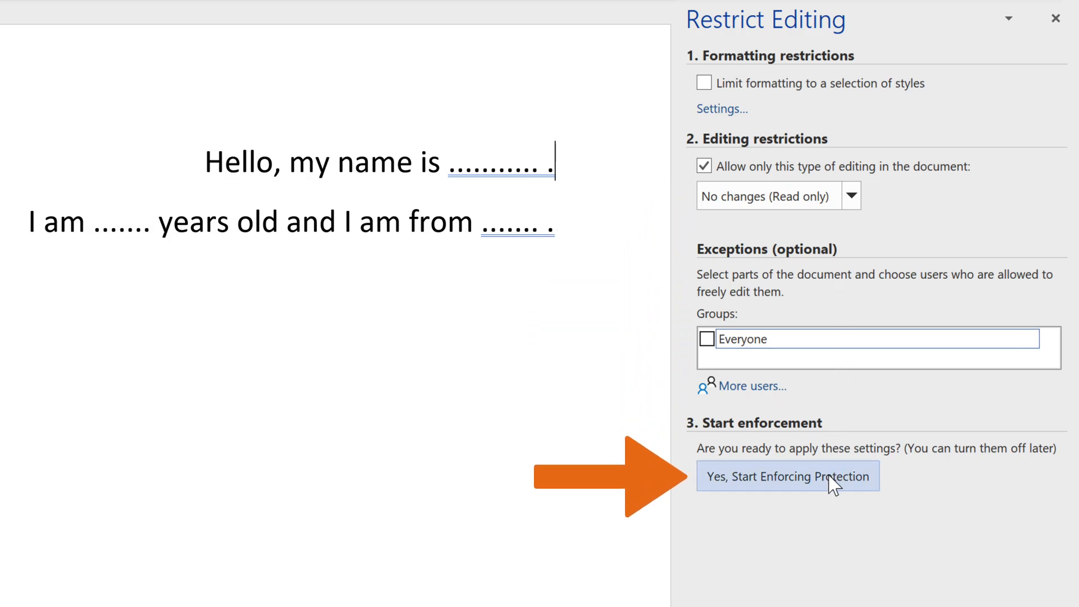
pyautogui.click(789, 476)
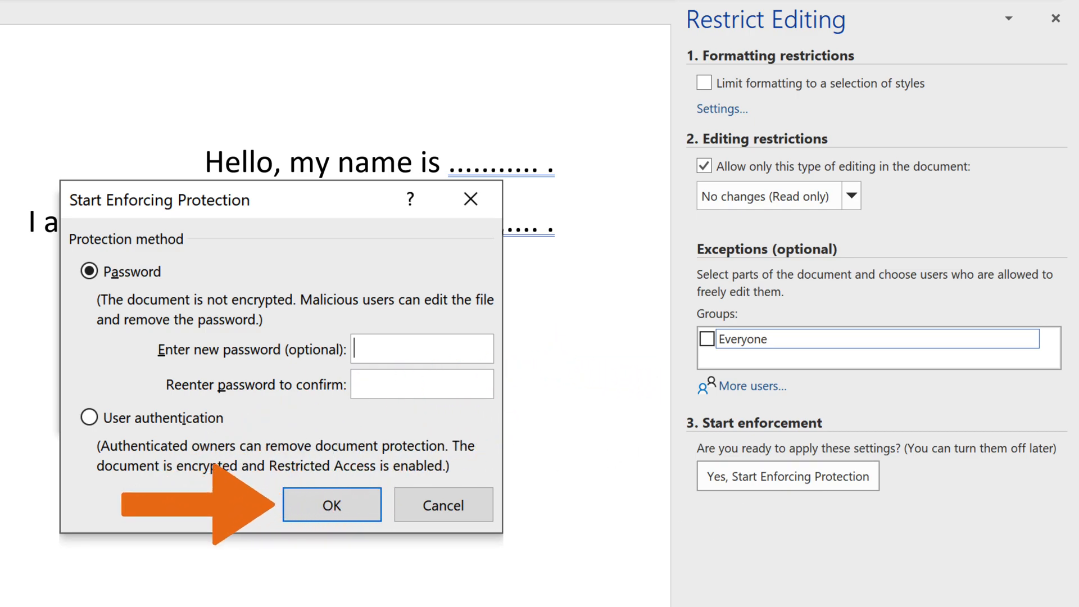
pyautogui.click(332, 504)
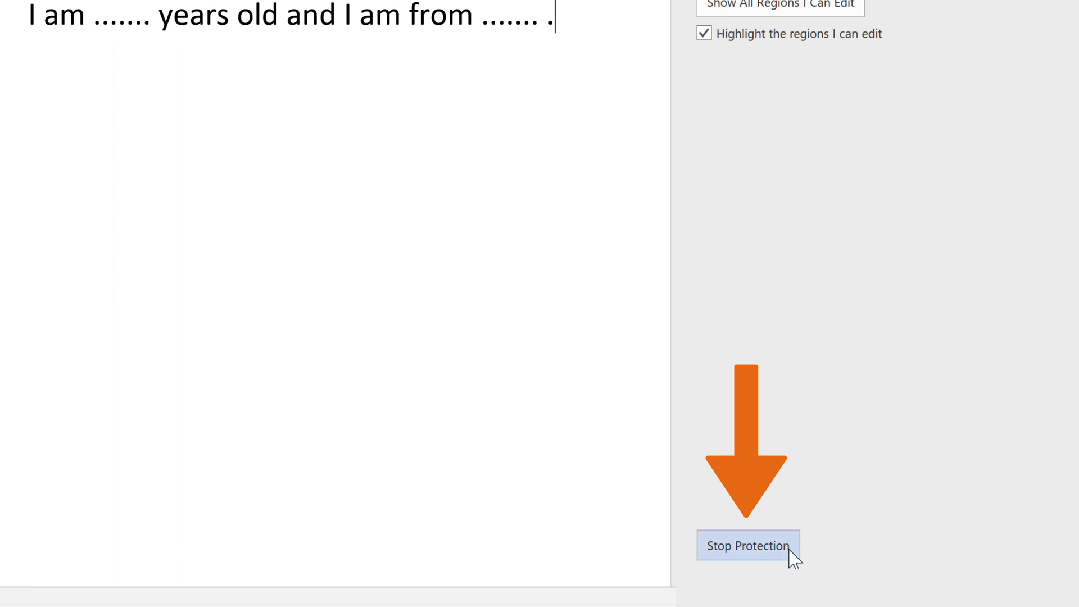
pyautogui.click(753, 545)
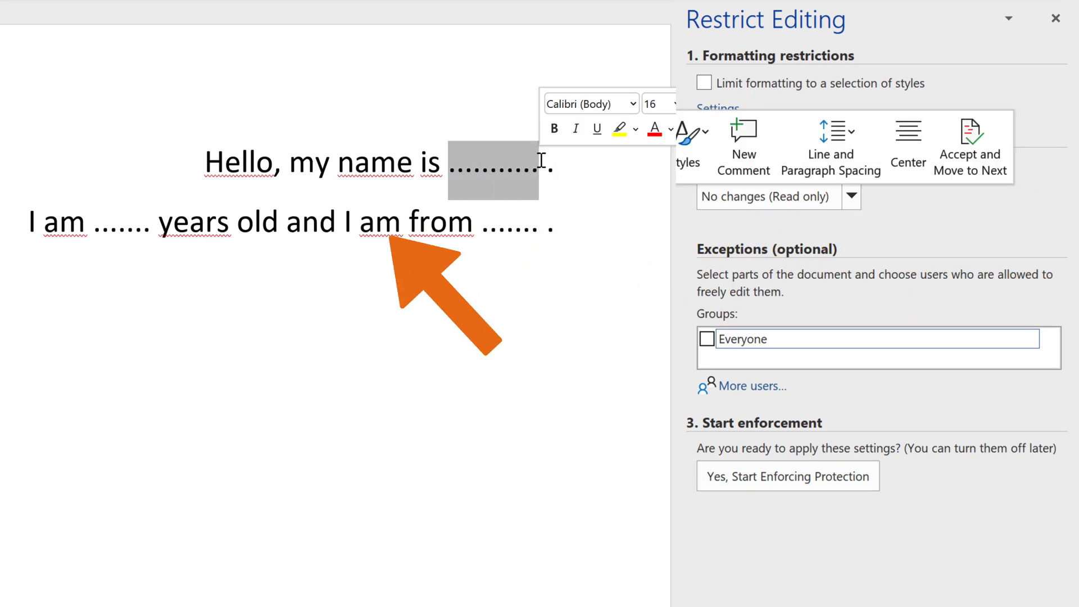
# - Mark the three selected dotted blanks as exceptions editable by Everyone
pyautogui.click(704, 165)
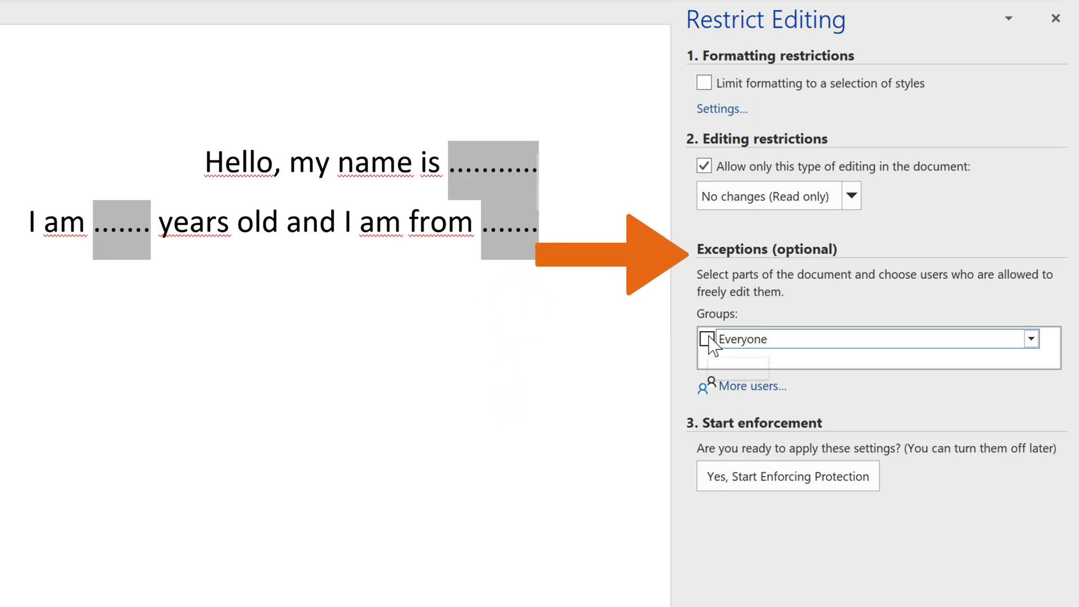
pyautogui.click(706, 339)
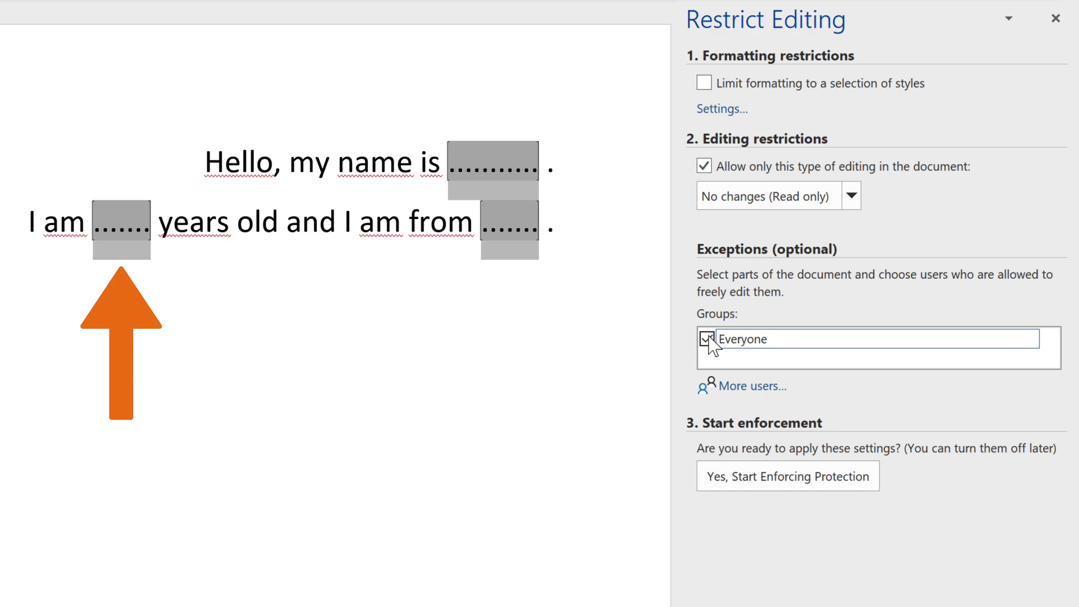
pyautogui.click(708, 339)
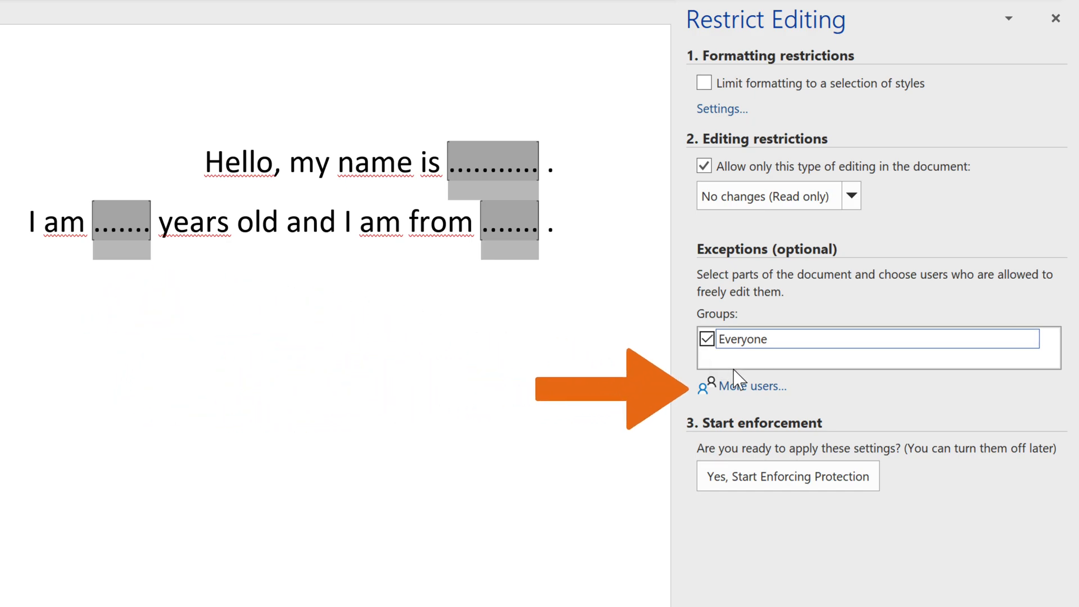
pyautogui.moveTo(747, 389)
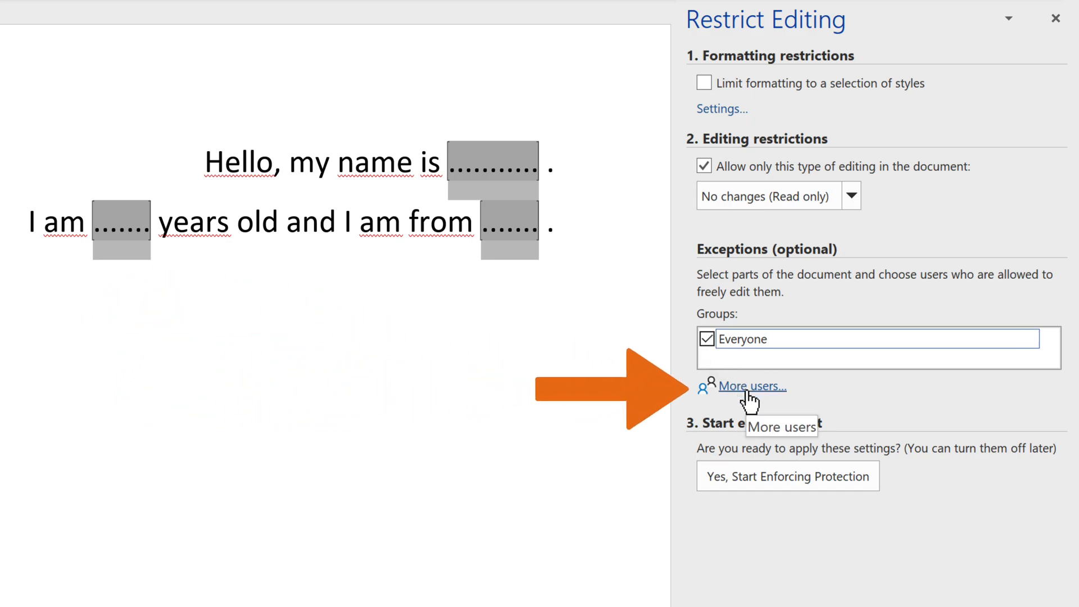
pyautogui.click(752, 386)
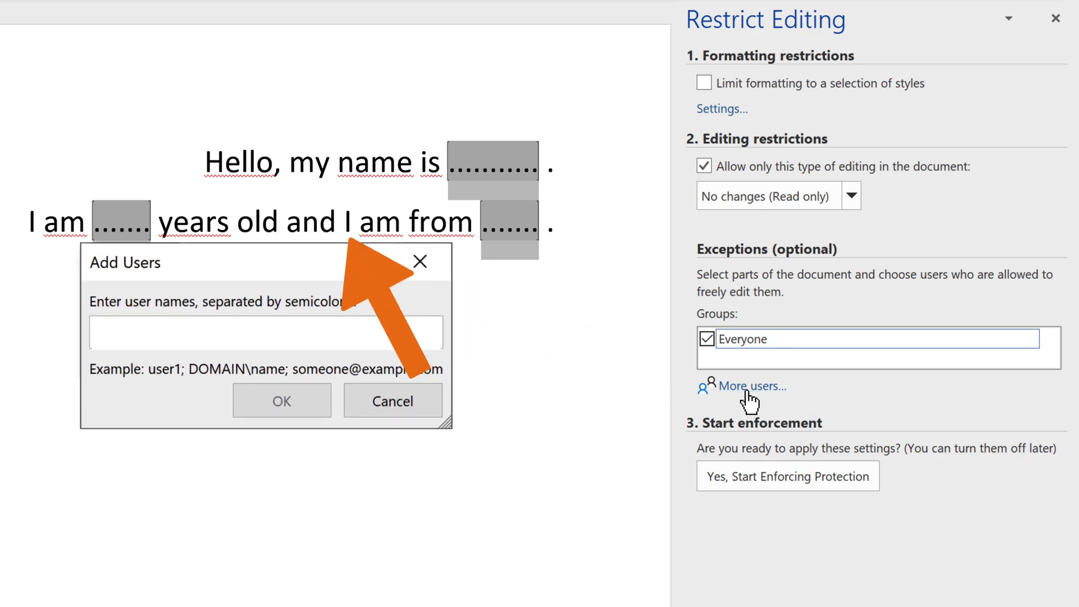
pyautogui.write('e')
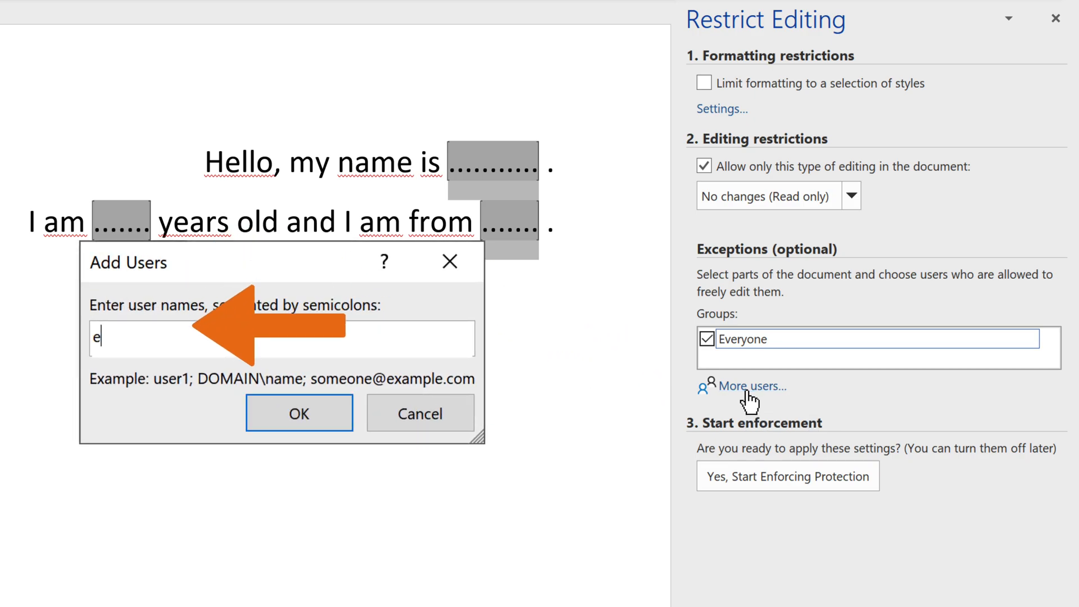
pyautogui.write('xample@')
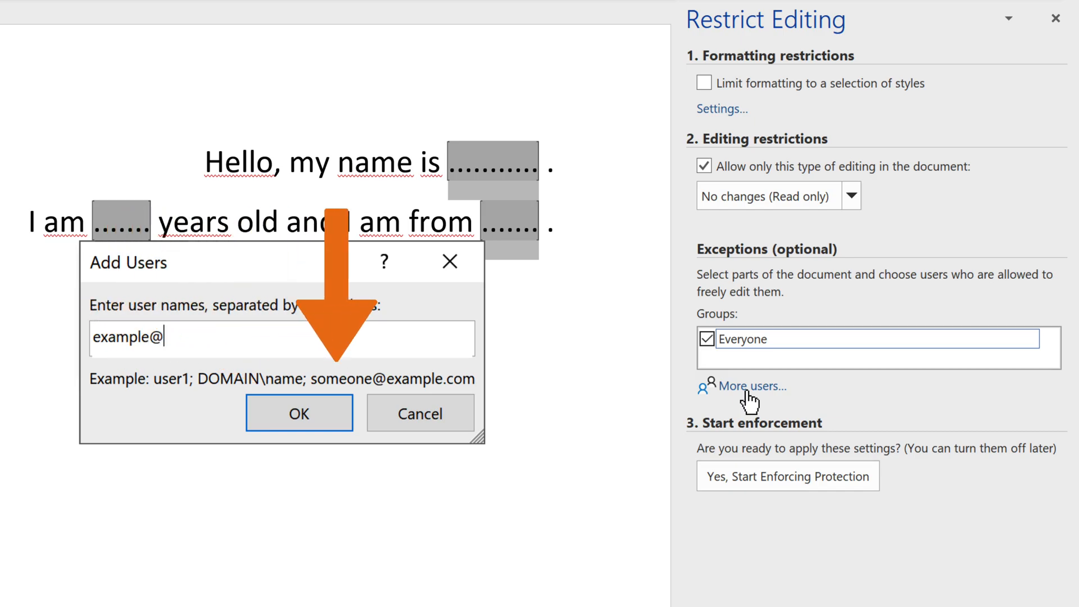
pyautogui.write('gmail.com')
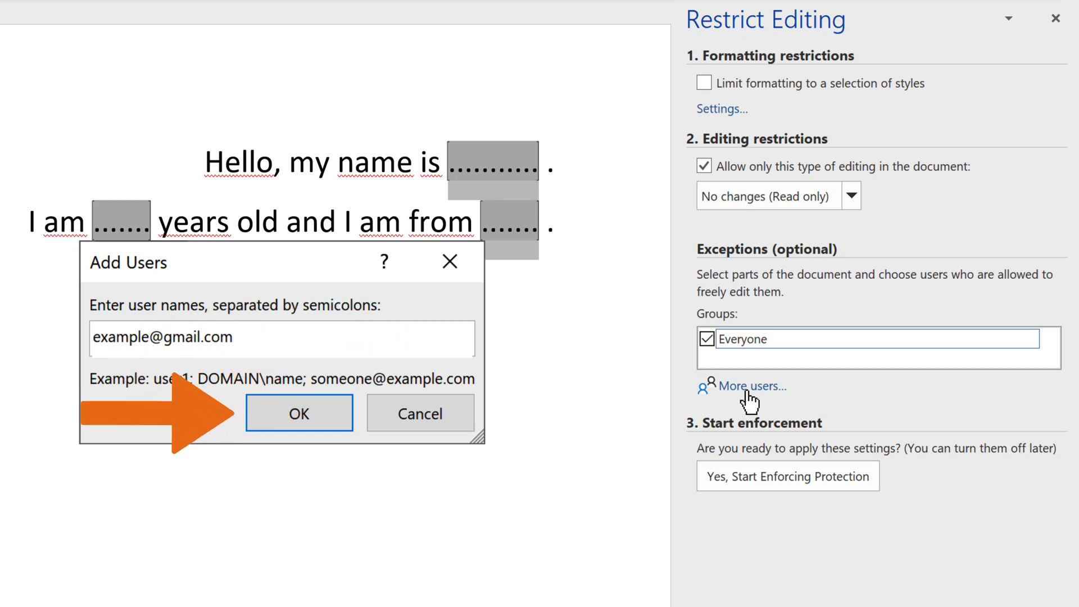
pyautogui.click(299, 413)
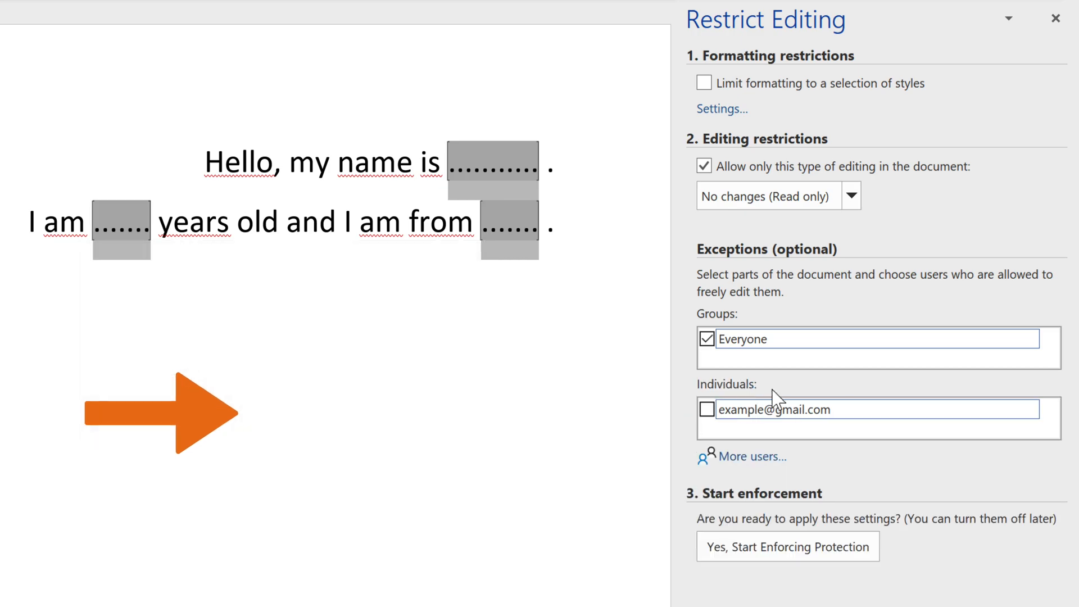
# - Grant the added user the blanks and enforce protection without a password
pyautogui.click(707, 410)
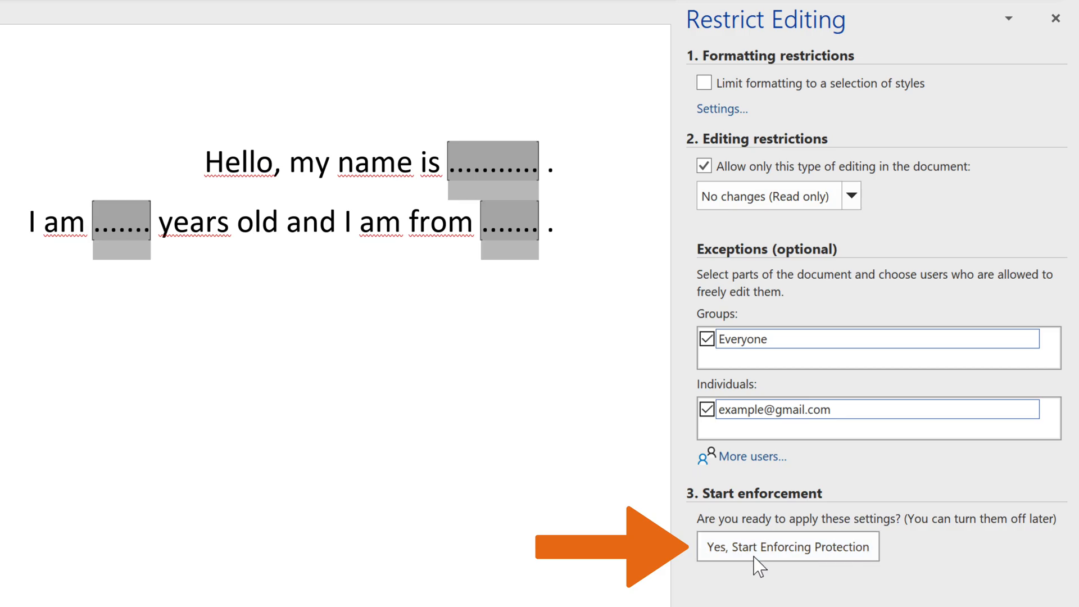
pyautogui.click(787, 547)
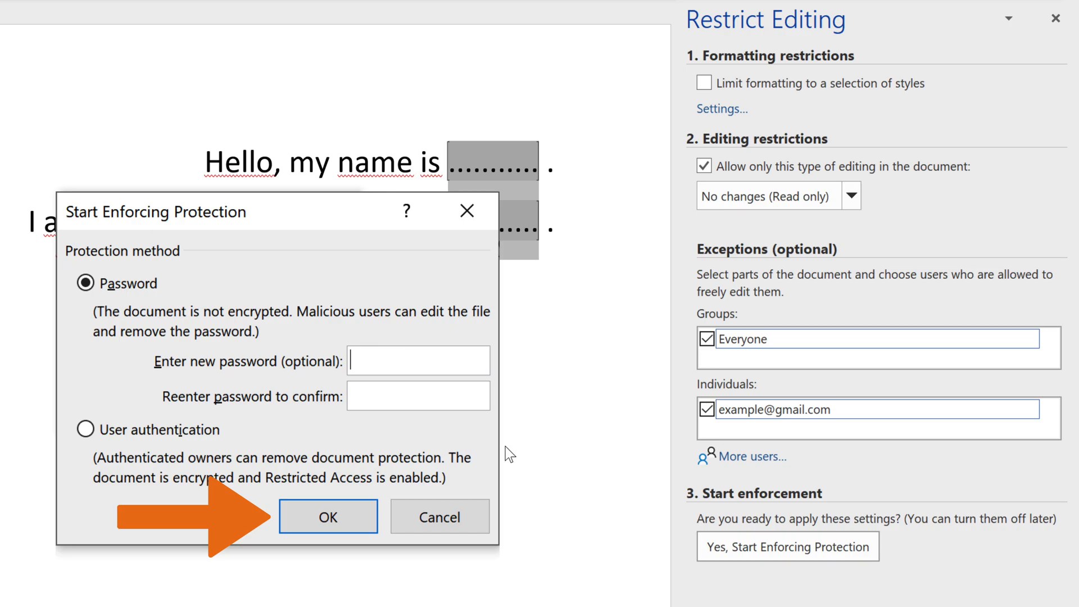
pyautogui.click(327, 516)
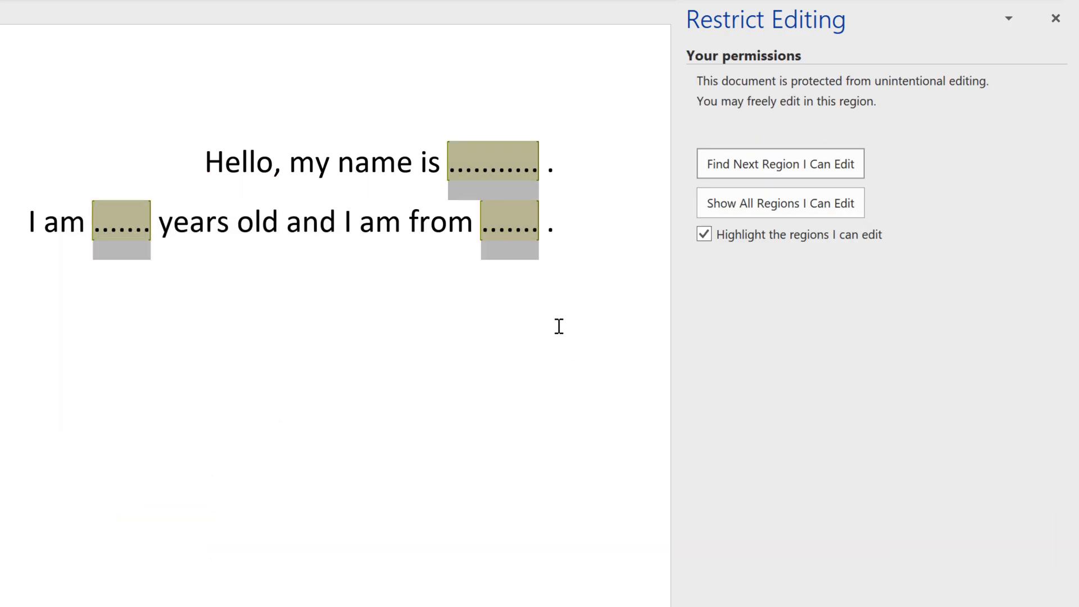
# - Fill the name blank with 'Marek' and the age blank with 28
pyautogui.click(523, 162)
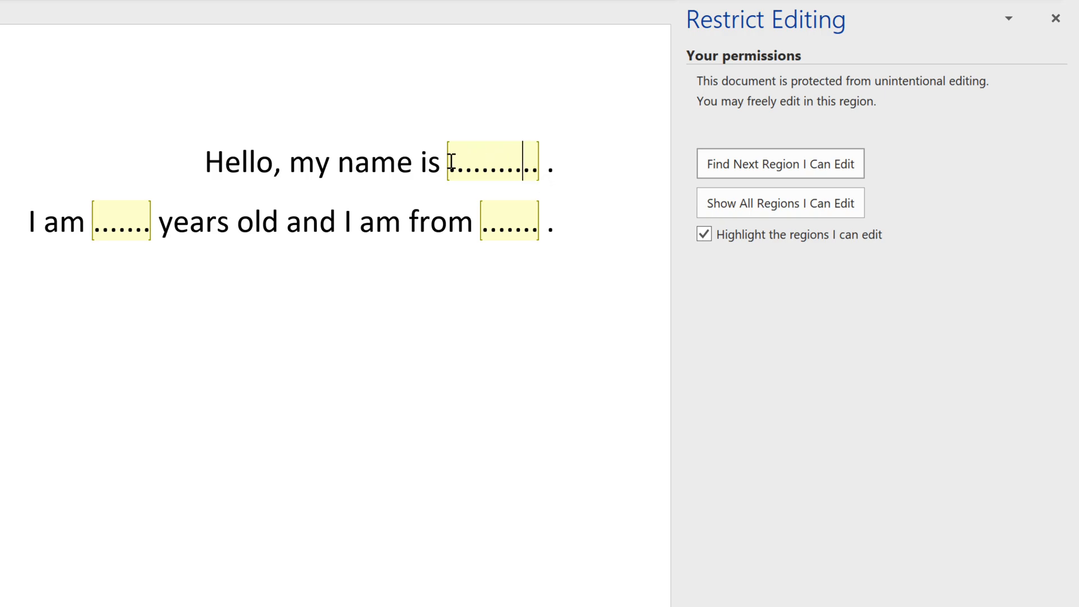
pyautogui.write('Marek')
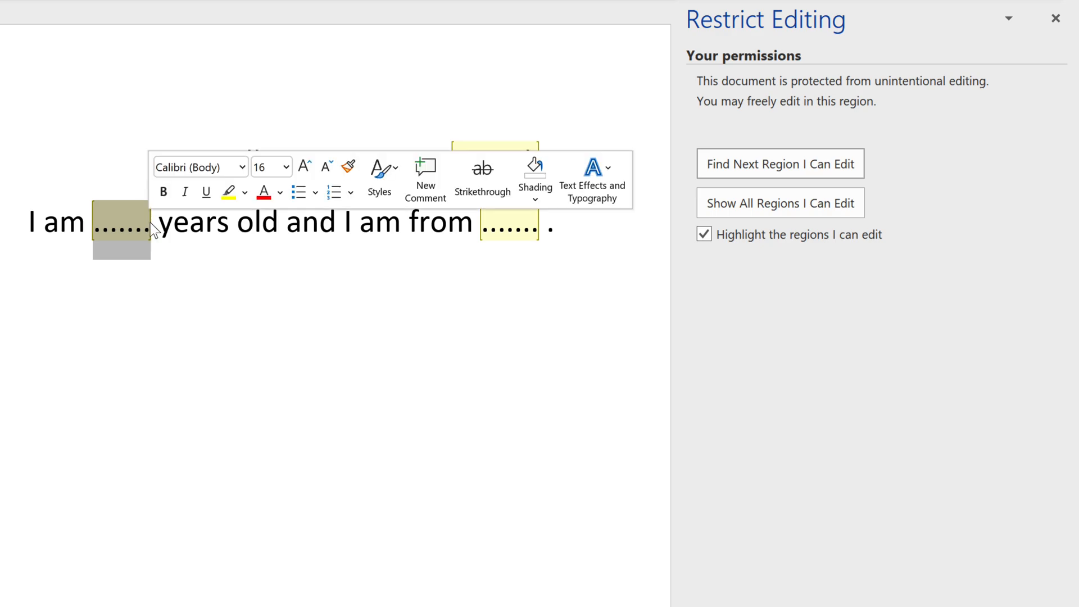
pyautogui.write('28')
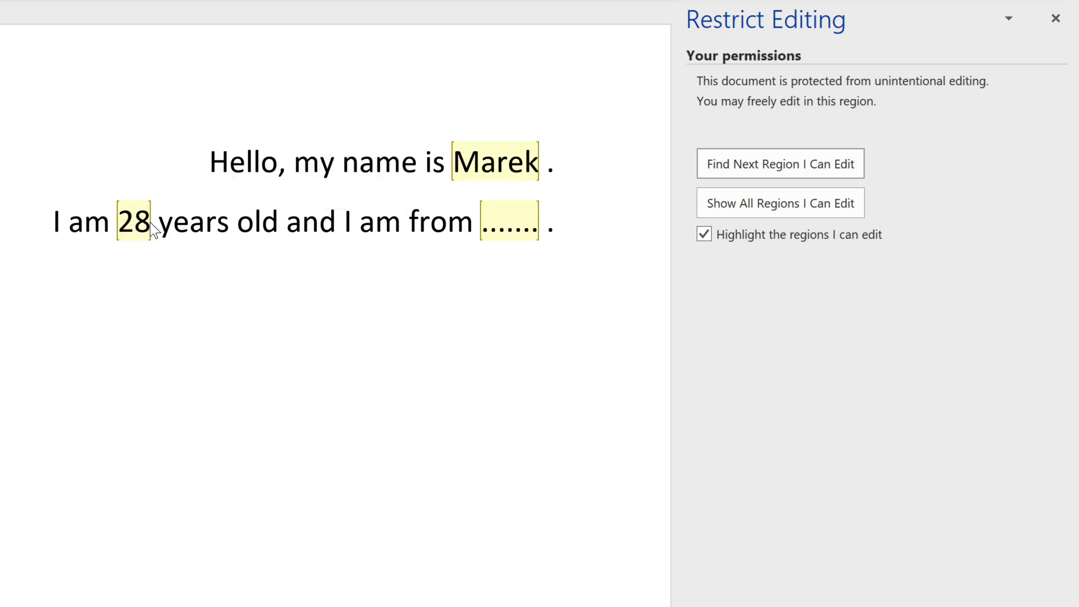